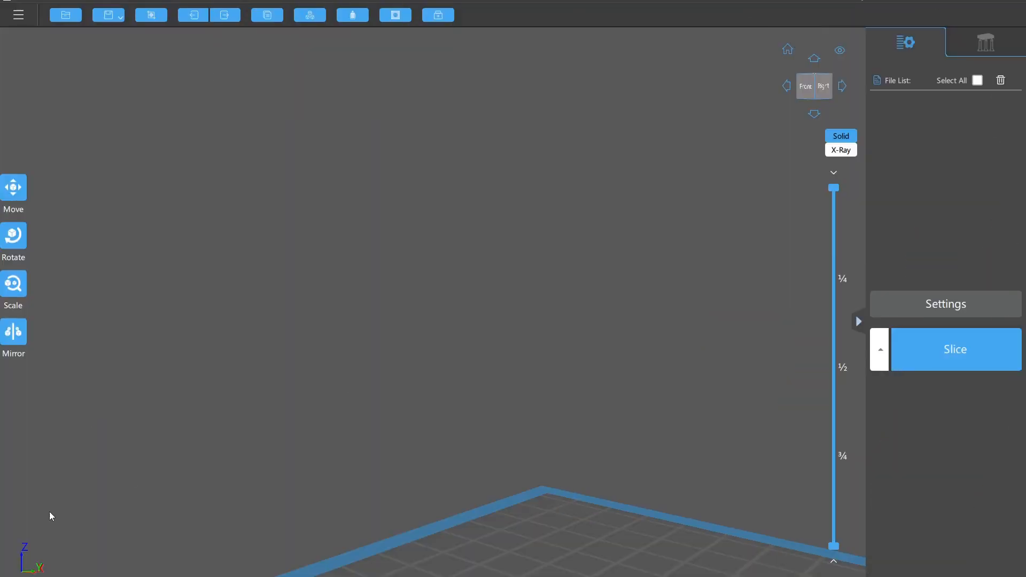
mouse_move(415, 293)
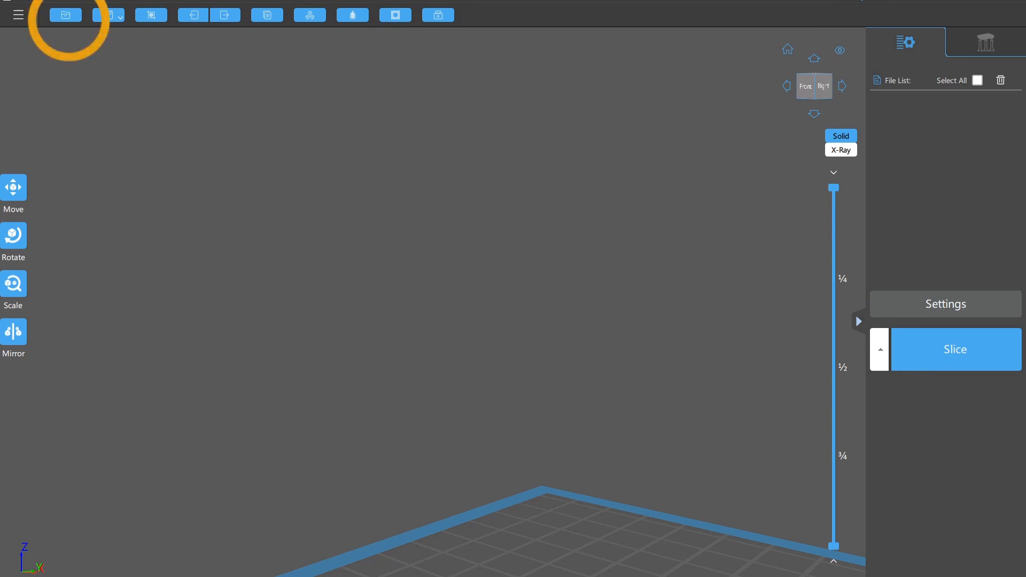
Import skeletal-caster.stl from the skeletal-clan folder onto the build plate
left_click(64, 14)
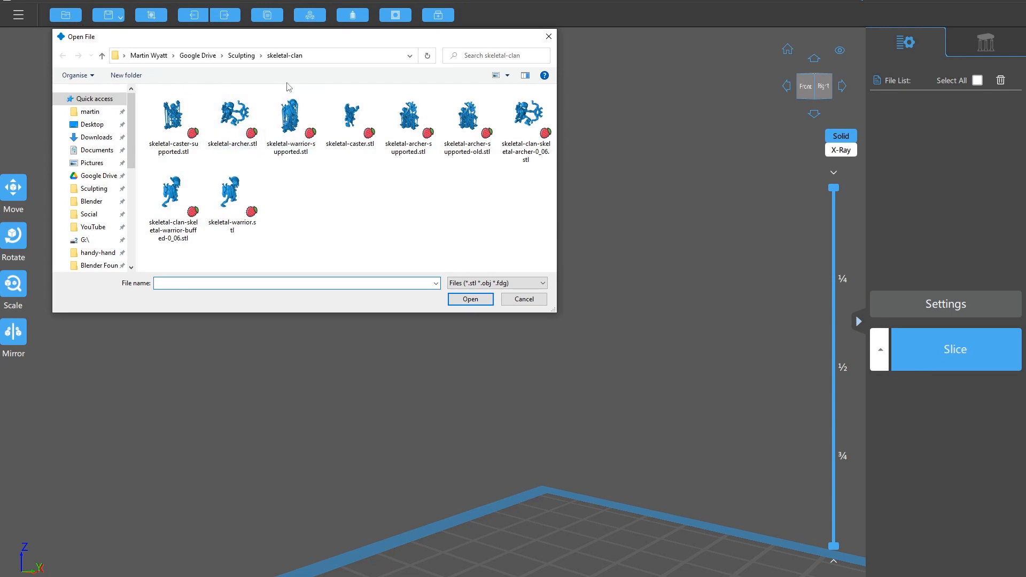
left_click(350, 118)
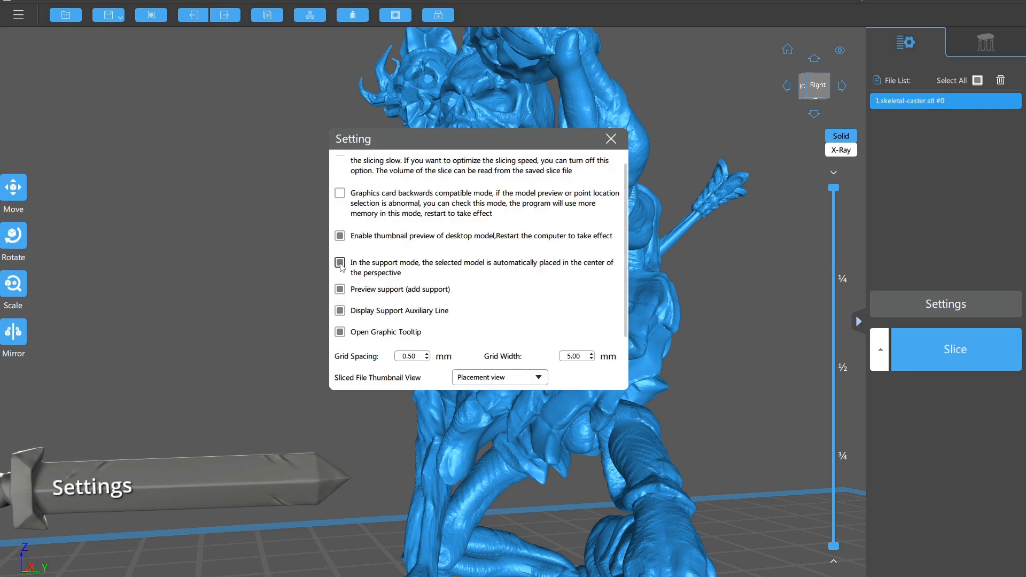
Enable automatic centering of the selected model in support mode and dismiss Settings
left_click(340, 263)
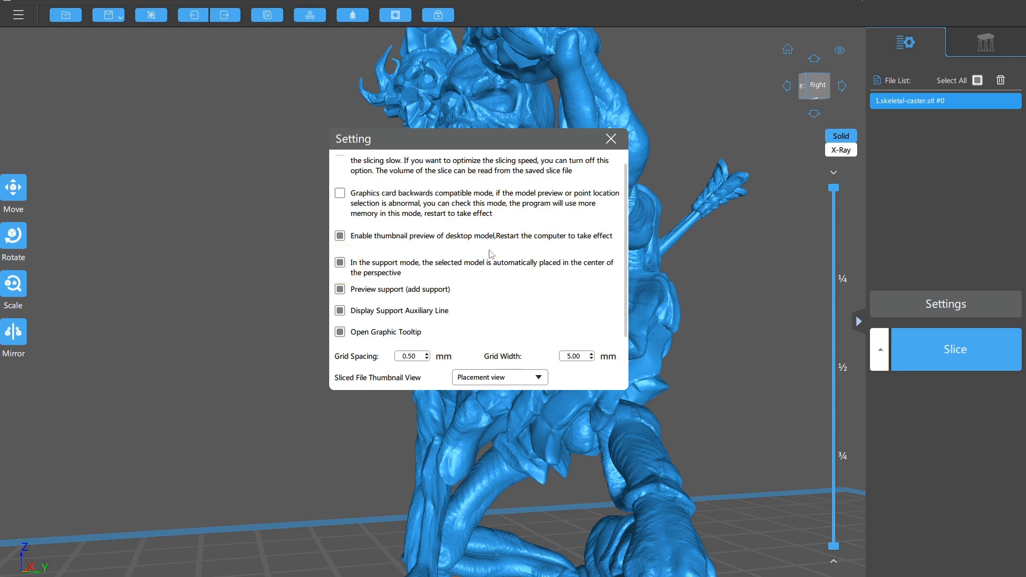
left_click(609, 139)
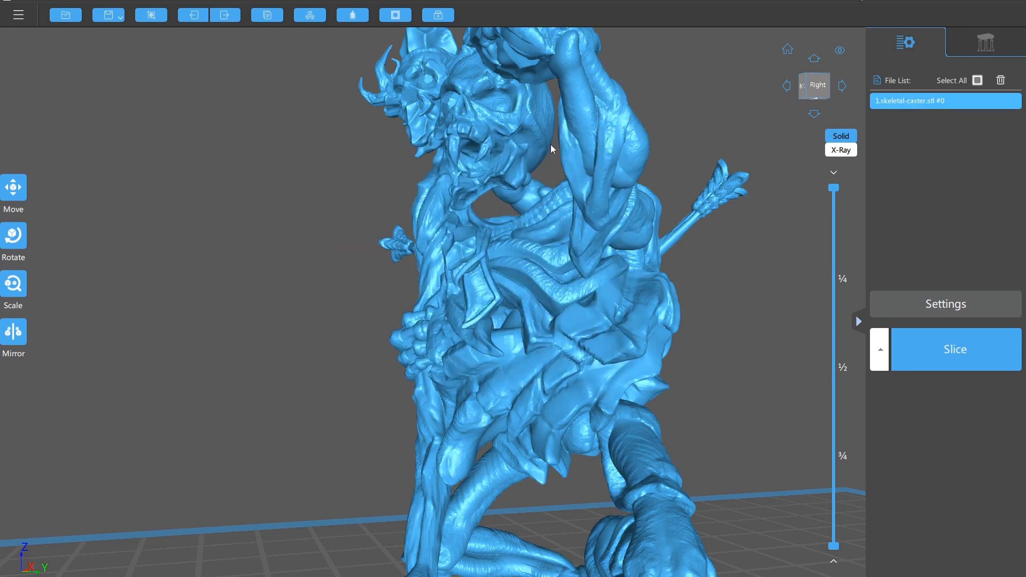